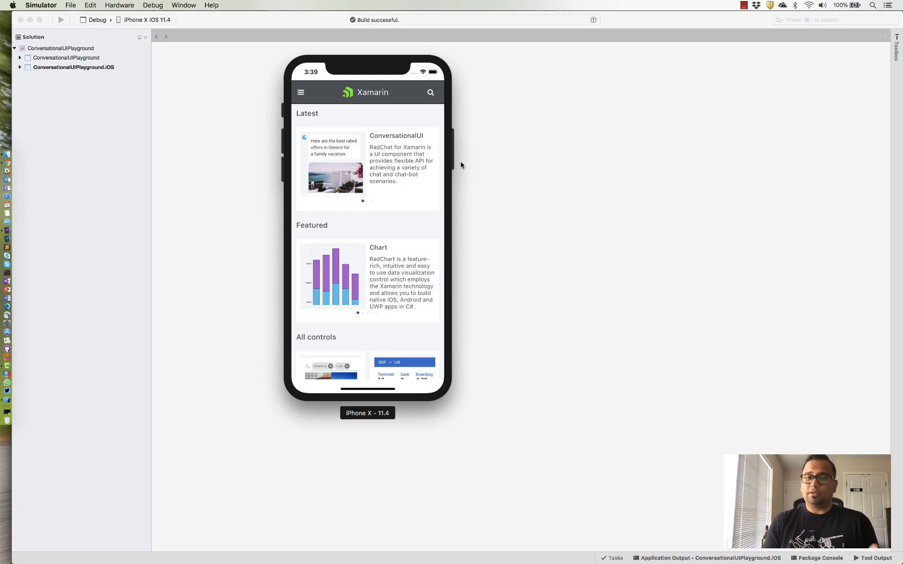
mouse_move(311, 162)
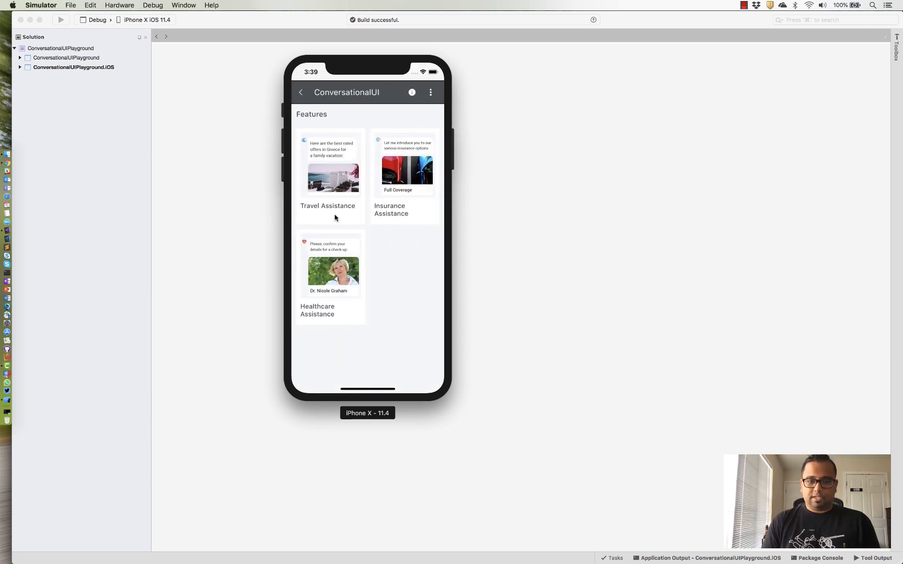
- Launch the Travel Assistance chatbot demo from the ConversationalUI Features page
click(328, 167)
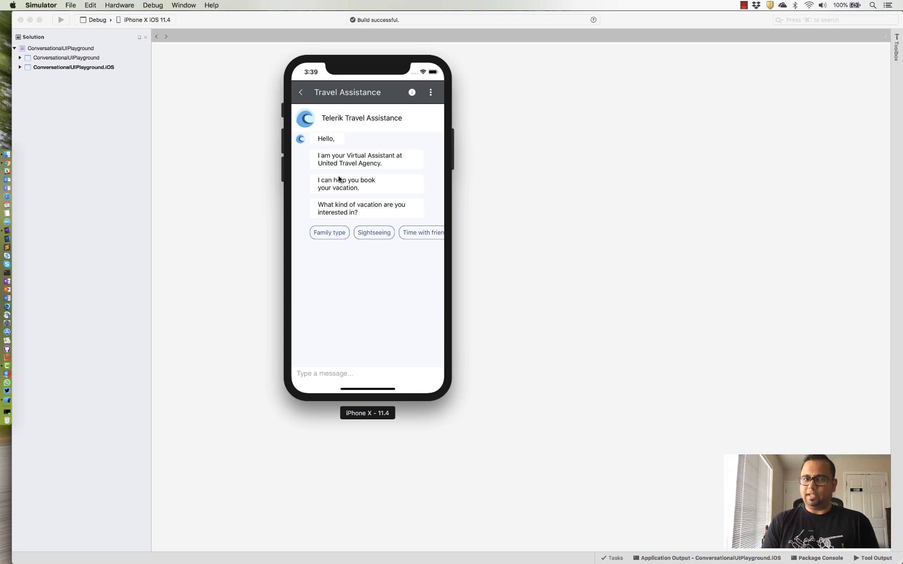
mouse_move(385, 180)
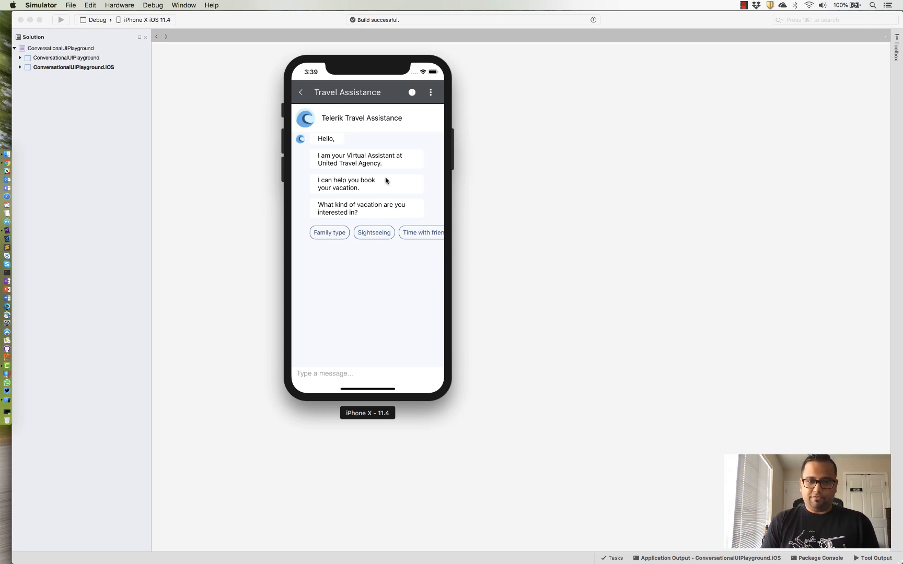
mouse_move(338, 229)
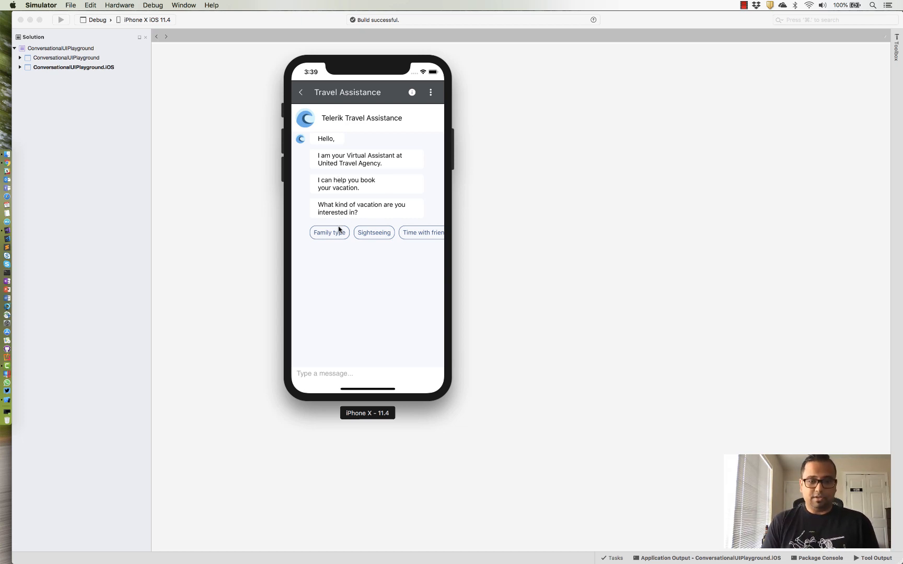
- Answer the bot: Family vacation starting August 11, 2018, lasting 5 days
click(329, 233)
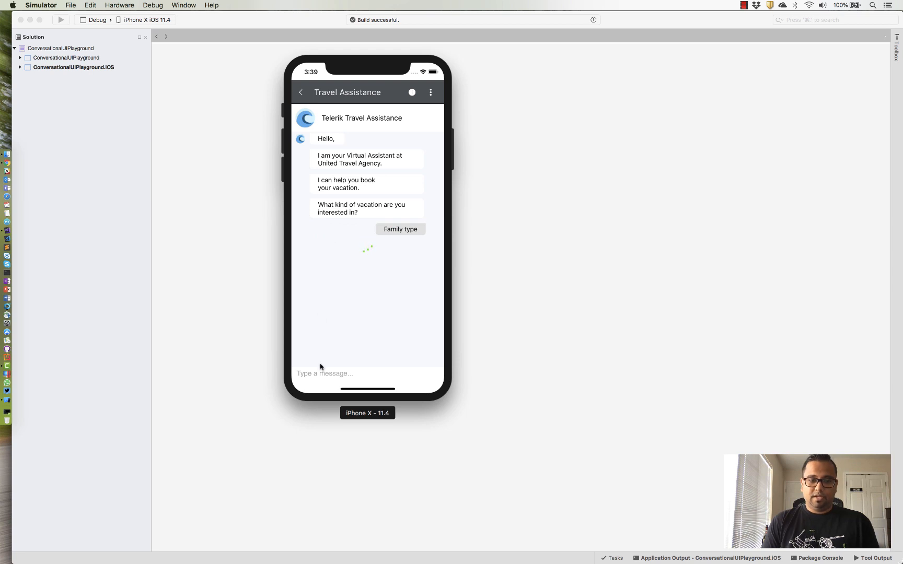
click(400, 229)
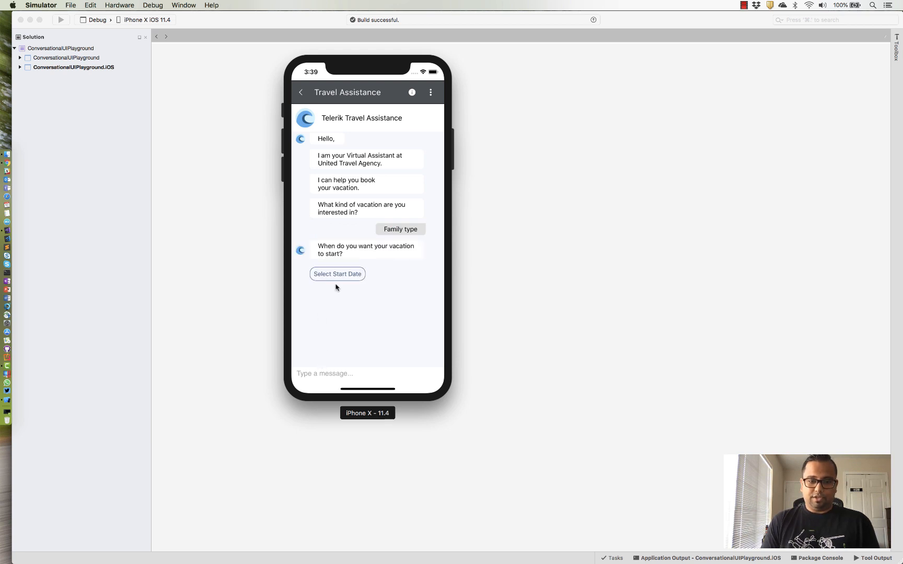
click(337, 275)
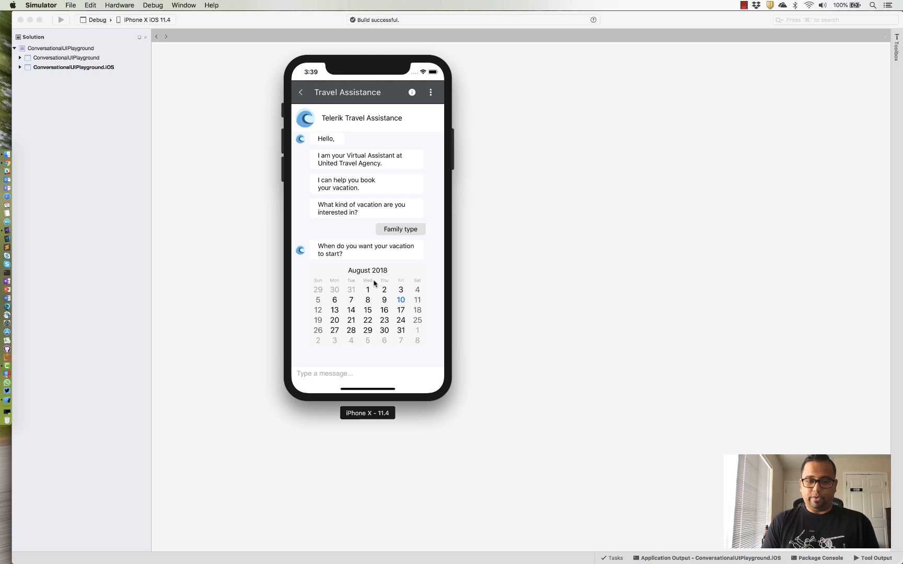
click(417, 300)
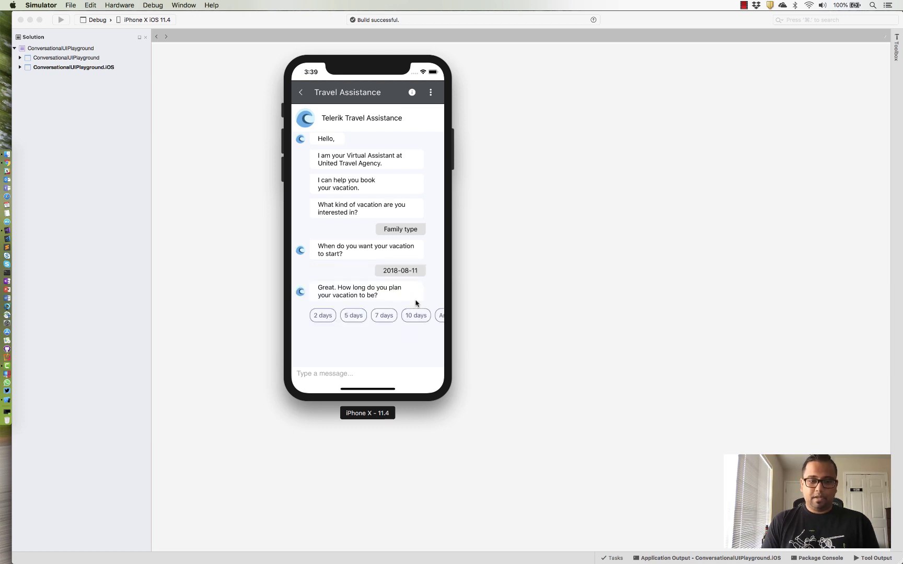
click(353, 315)
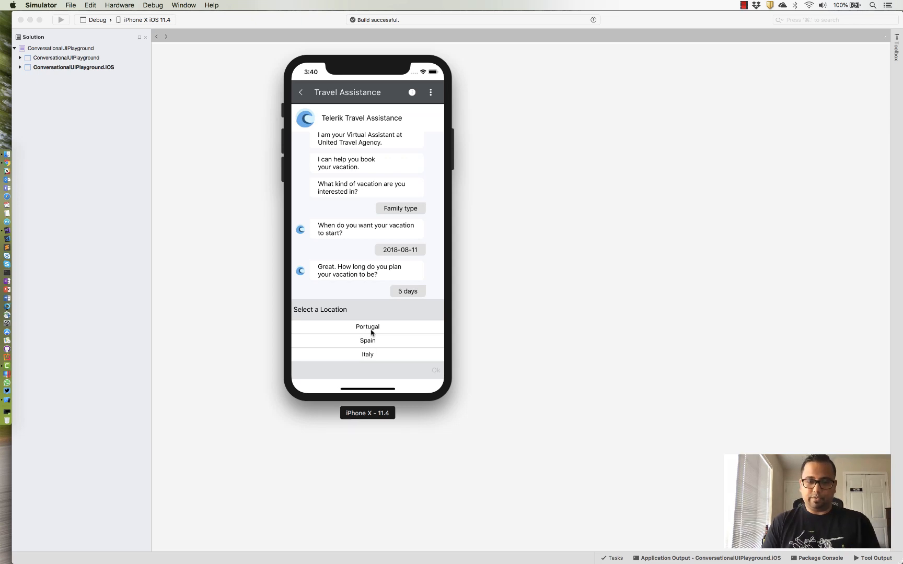
- Confirm Spain as the destination and browse the recommended Barcelona hotel cards
click(368, 340)
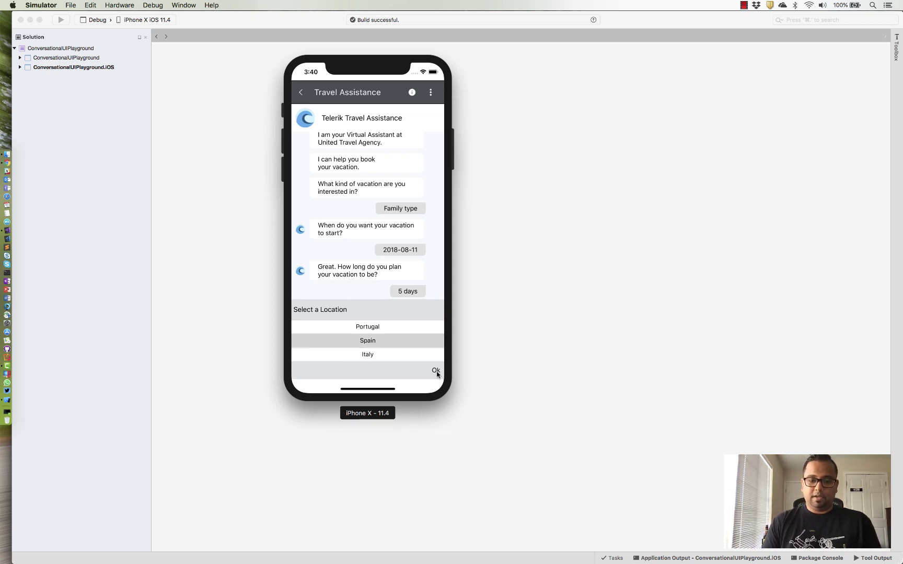
click(436, 370)
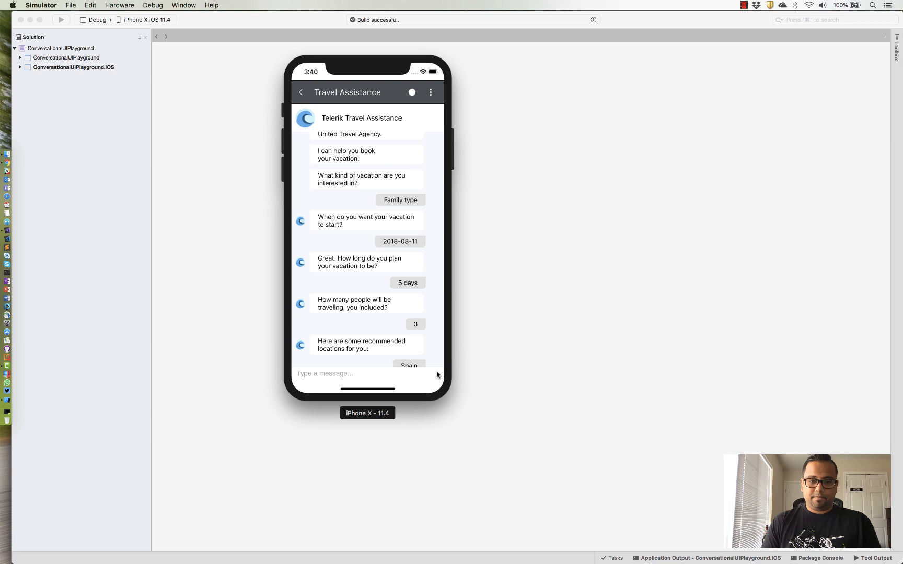
mouse_move(348, 328)
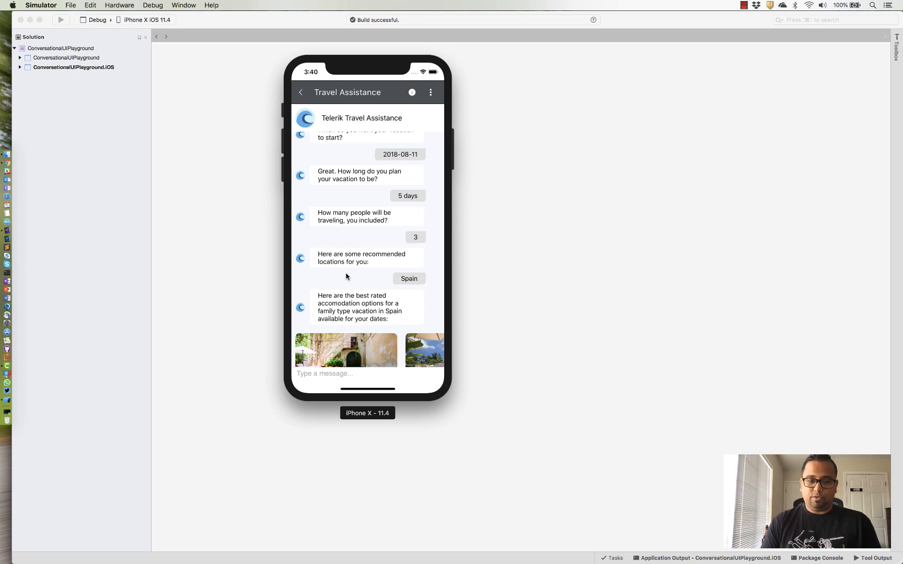
scroll(down, 3)
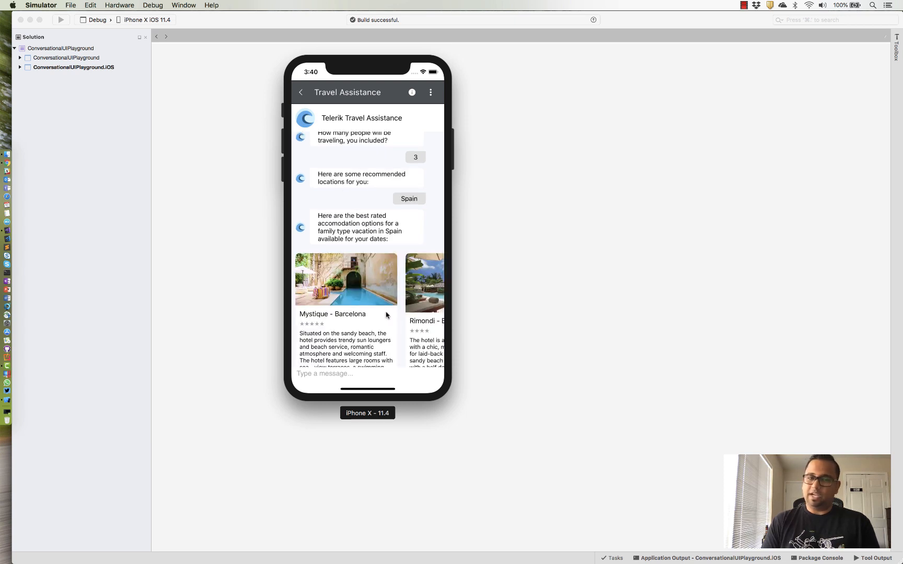
mouse_move(365, 282)
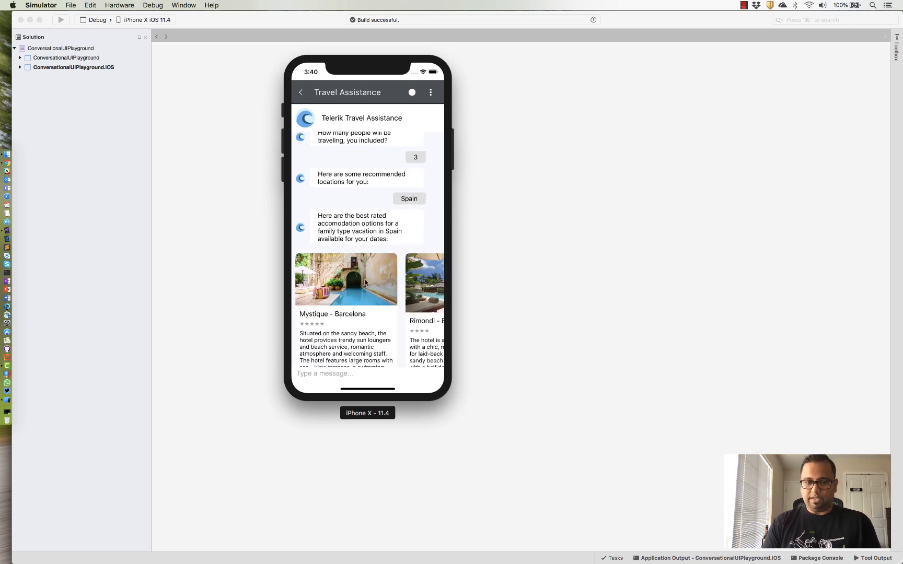
scroll(down, 3)
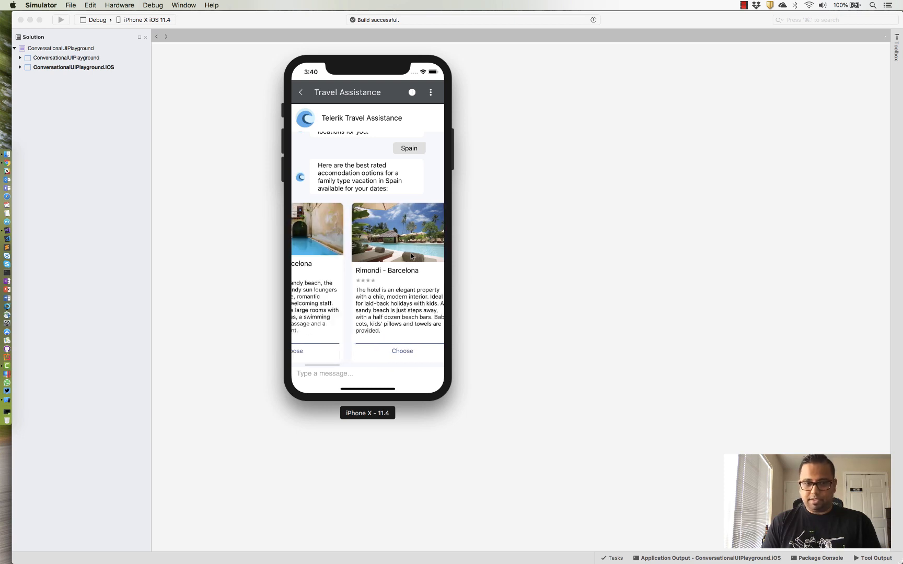
- Choose the Rimondi hotel, accept travel help, and pick Lufthansa as the airline
click(402, 351)
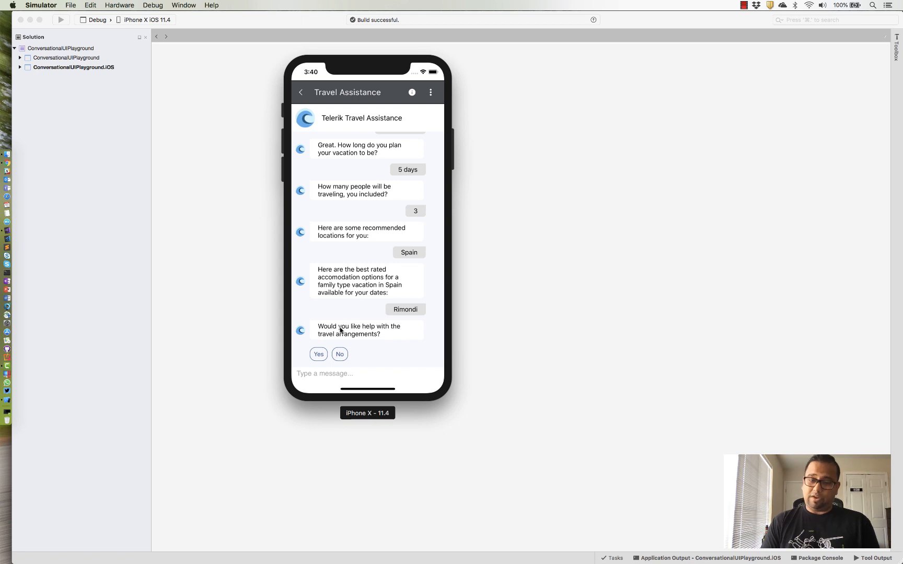
click(318, 354)
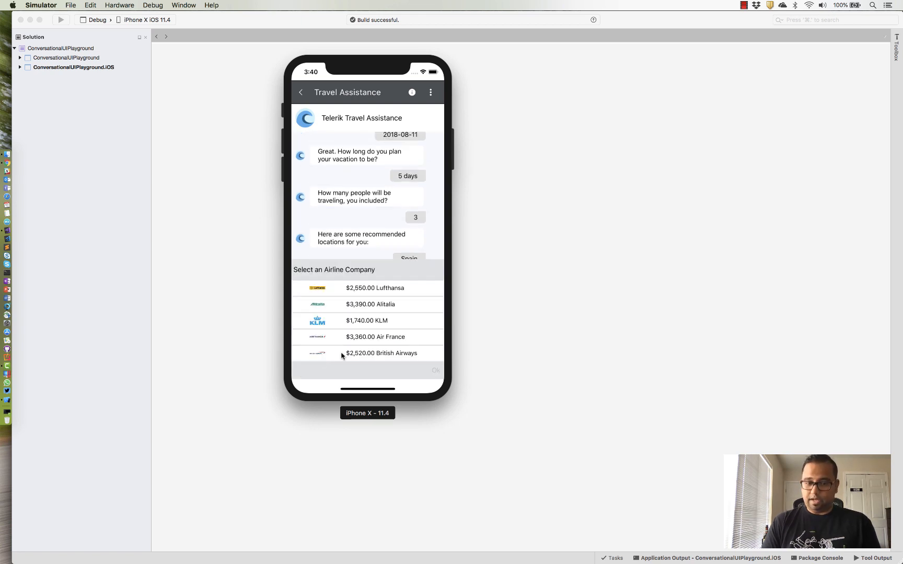
mouse_move(379, 328)
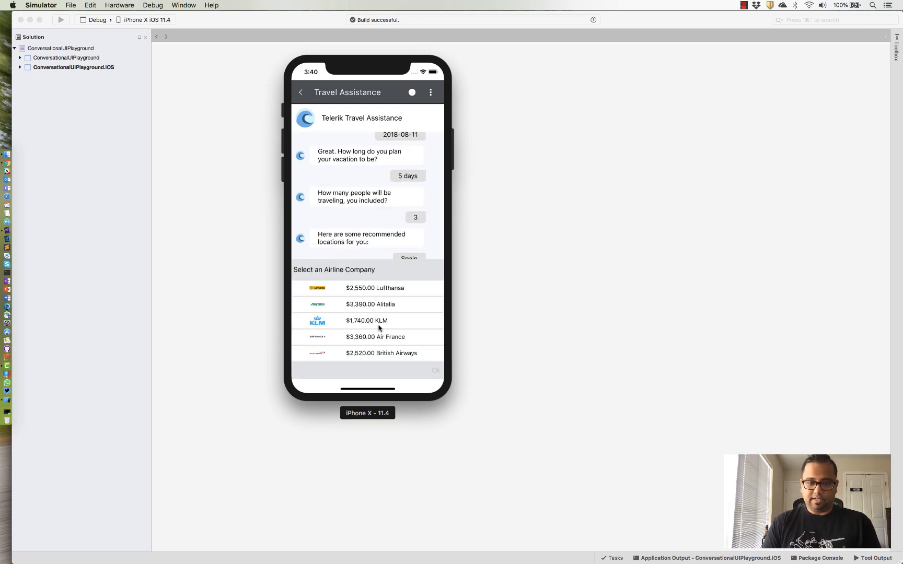
click(374, 288)
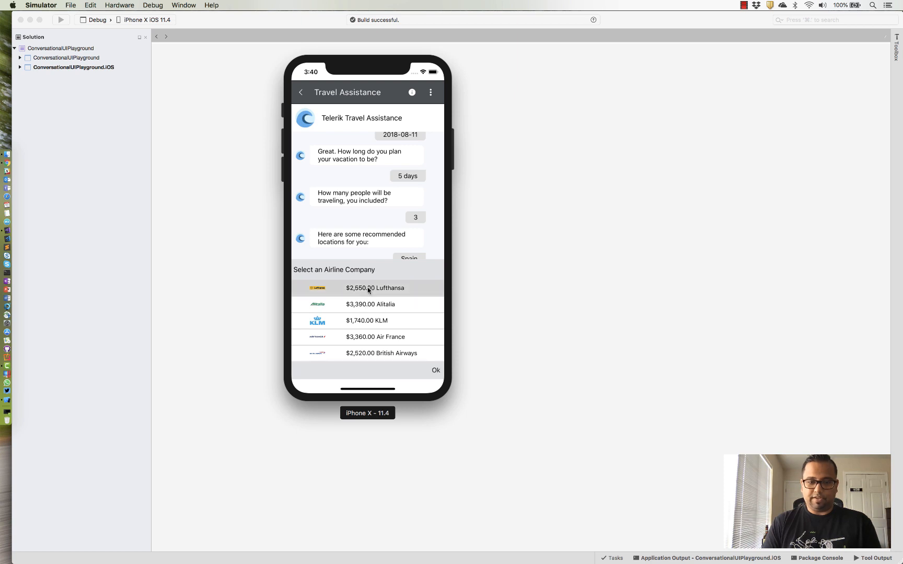
click(435, 371)
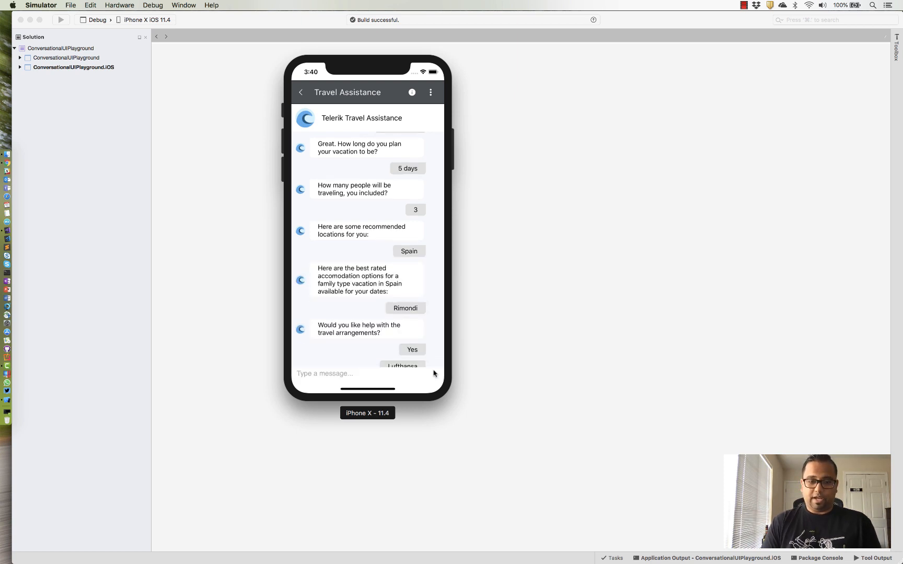
- Confirm the $5,100 Rimondi booking summary and contact person, then close the simulator
scroll(down, 3)
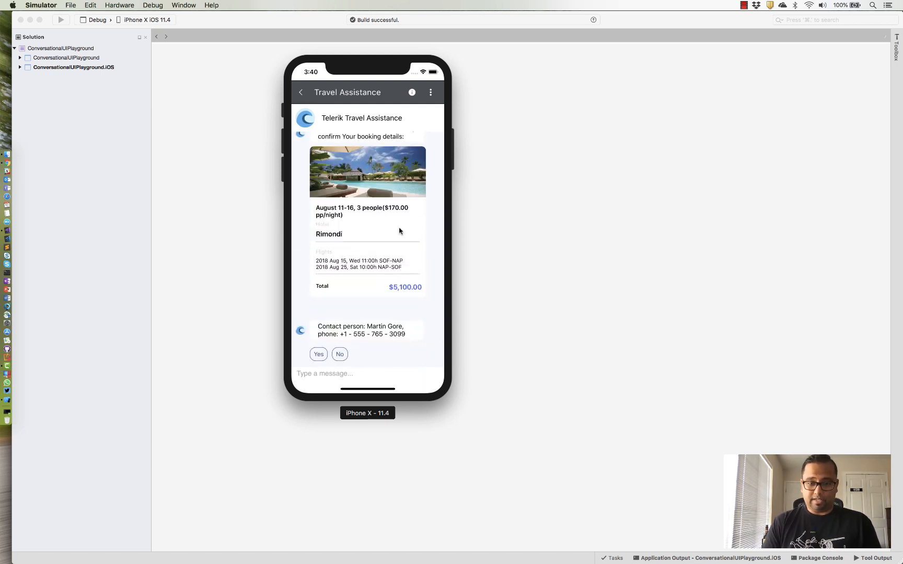
mouse_move(403, 307)
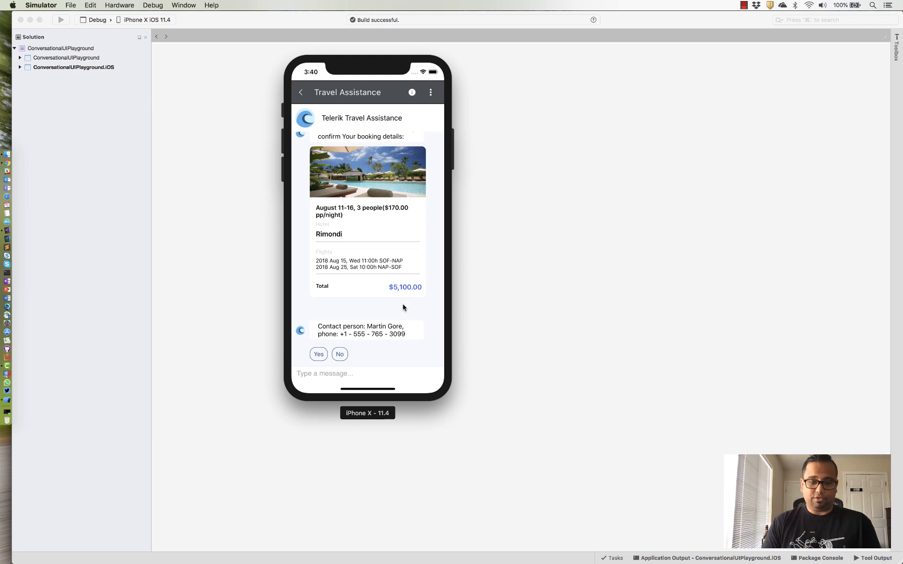
click(319, 354)
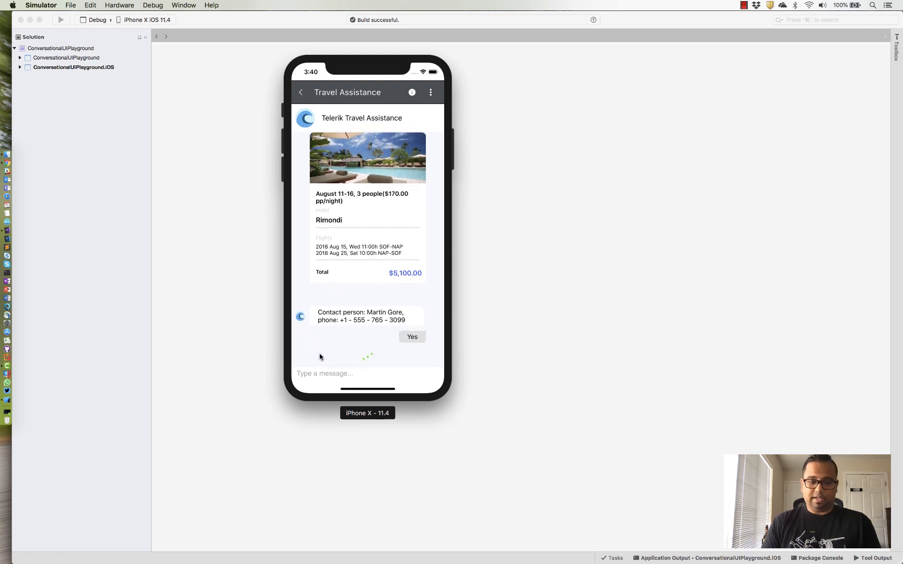
click(411, 337)
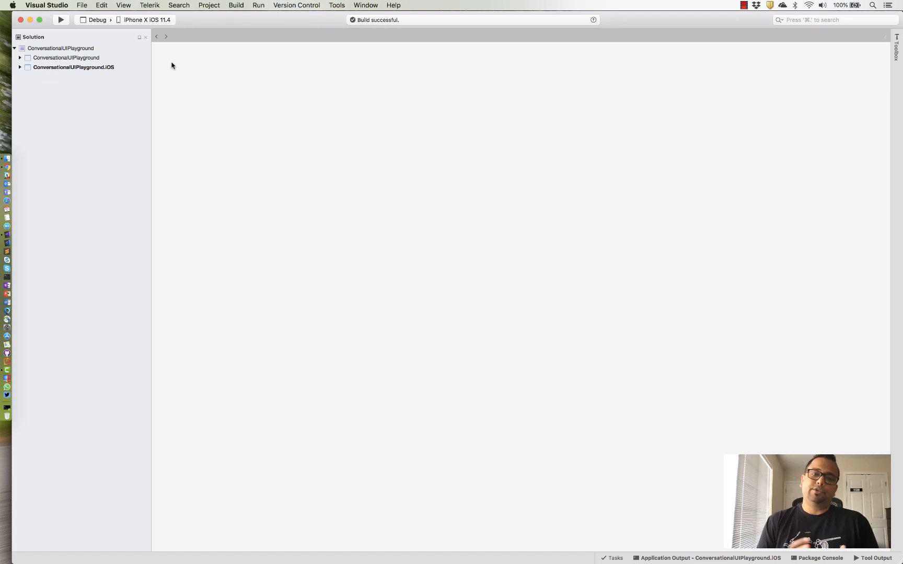
mouse_move(67, 39)
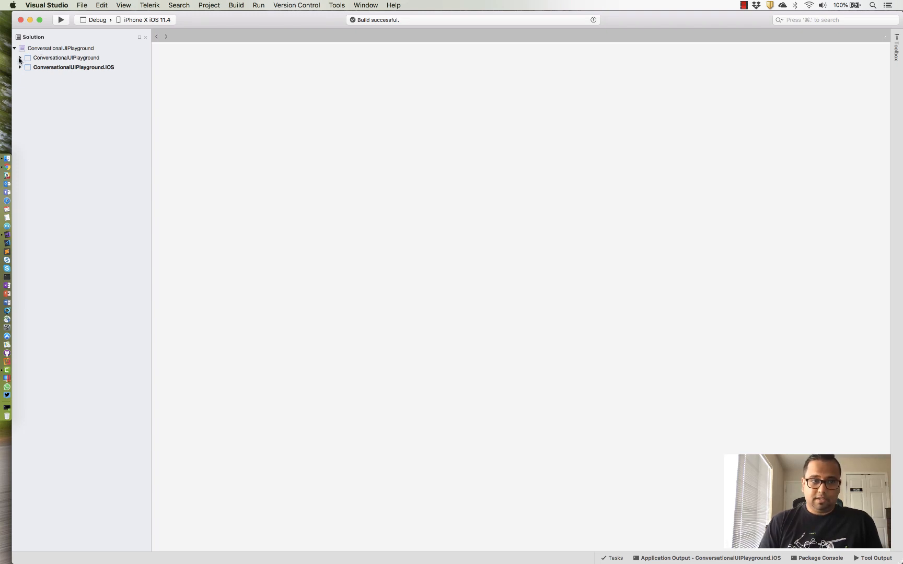
- Expand ConversationalUIPlayground, Dependencies and NuGet to list Telerik.UI.for.Xamarin and Xamarin.Forms
click(20, 58)
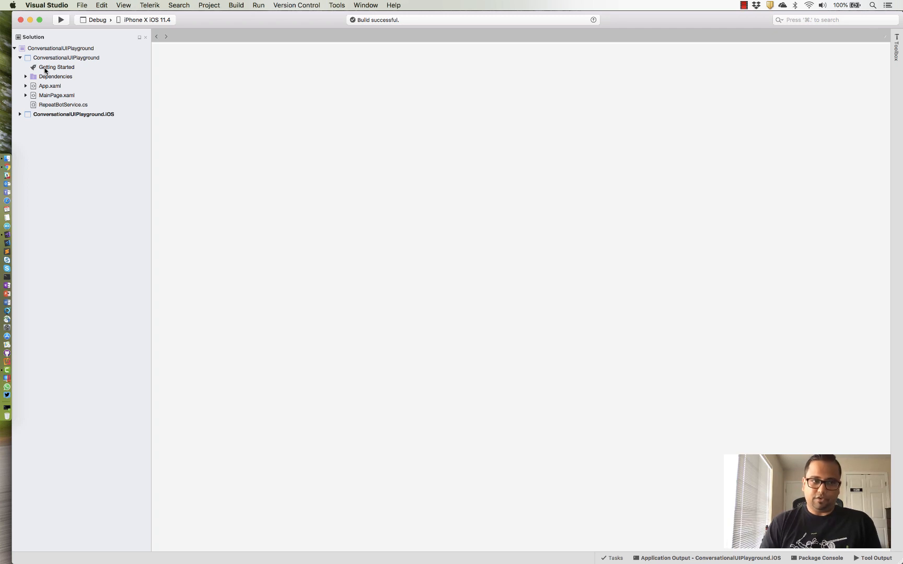
click(26, 77)
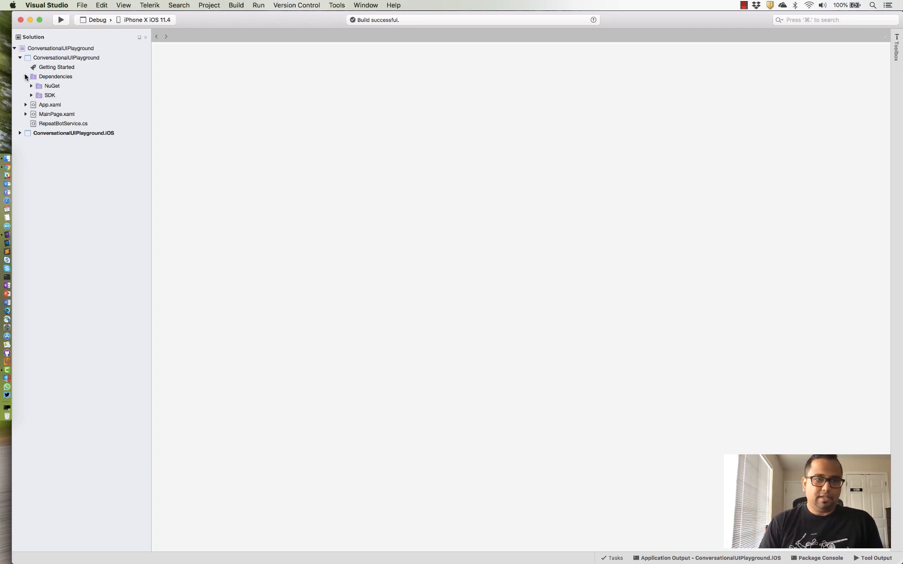
click(32, 86)
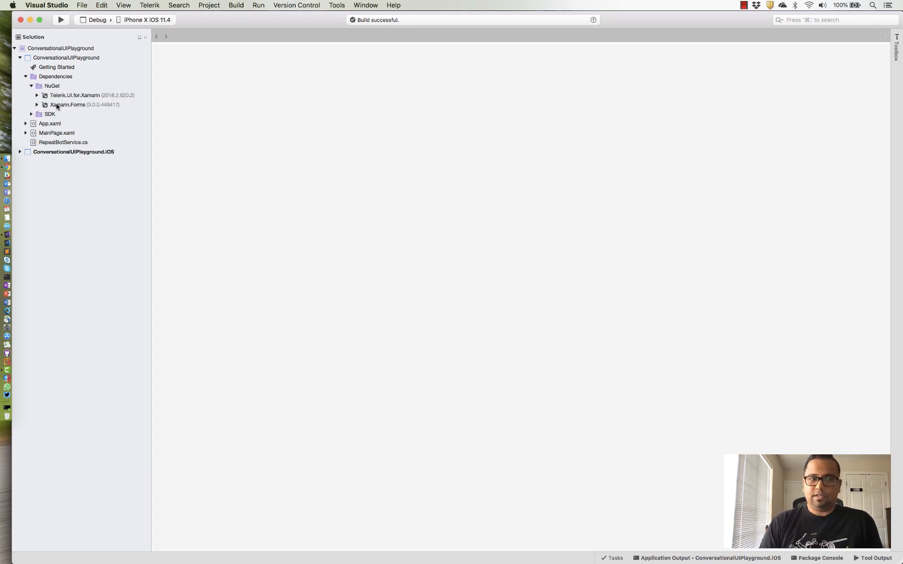
mouse_move(74, 117)
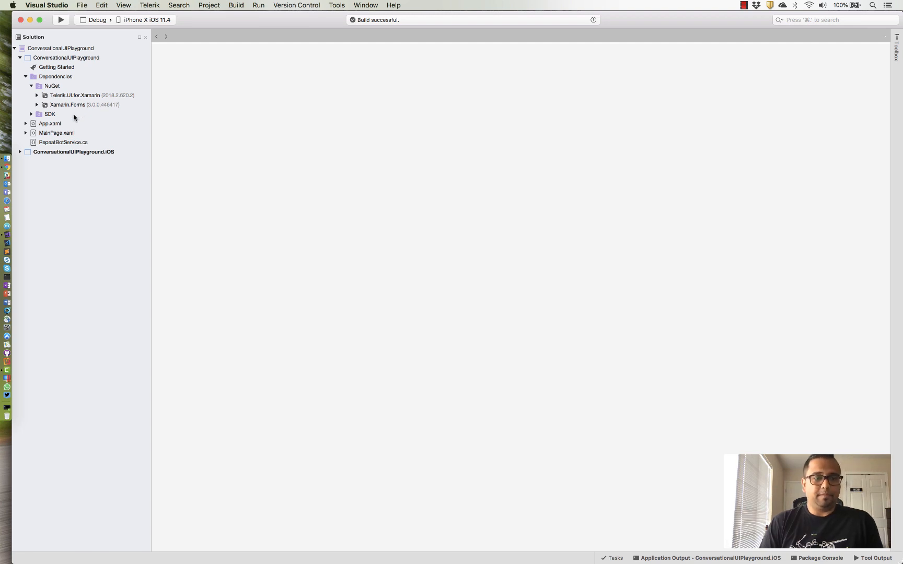
- Open MainPage.xaml and select the RadChat element in its markup
double_click(56, 133)
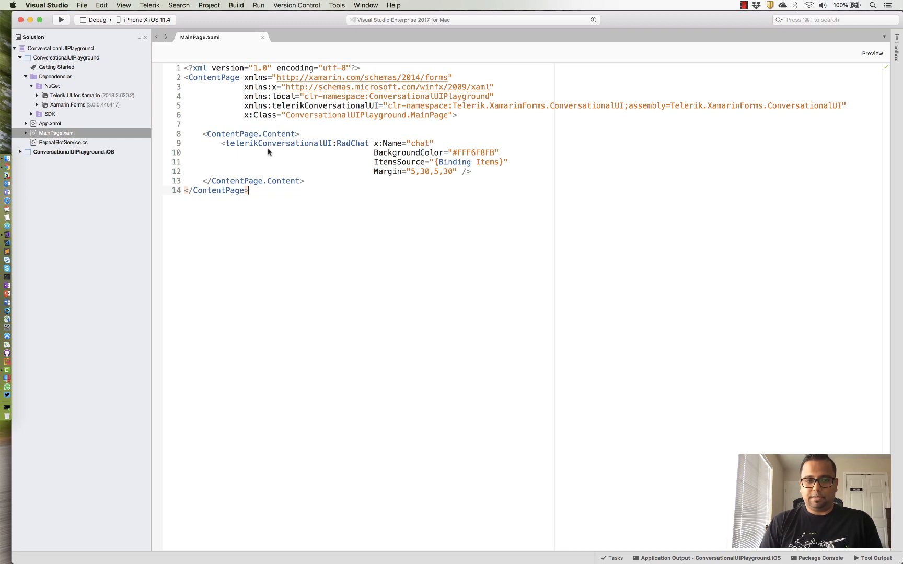
double_click(353, 143)
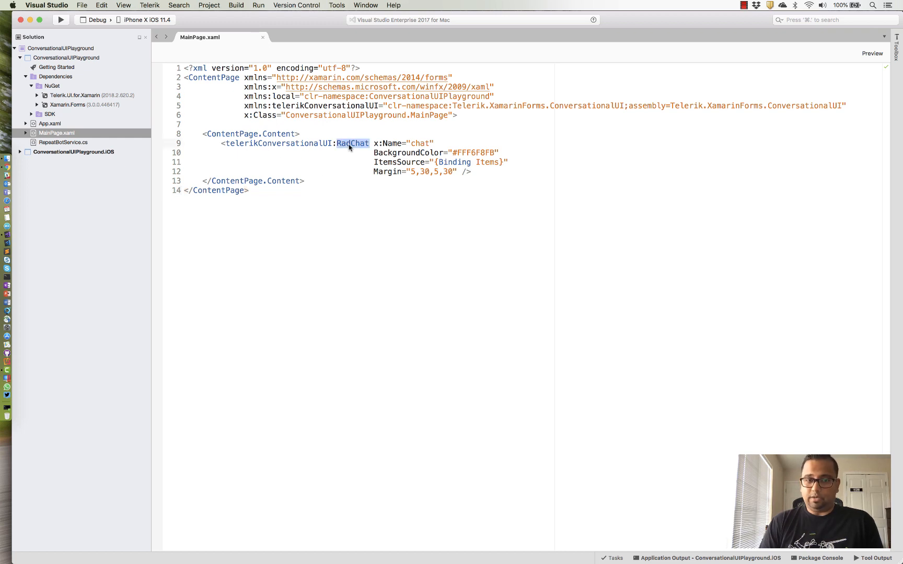
mouse_move(365, 183)
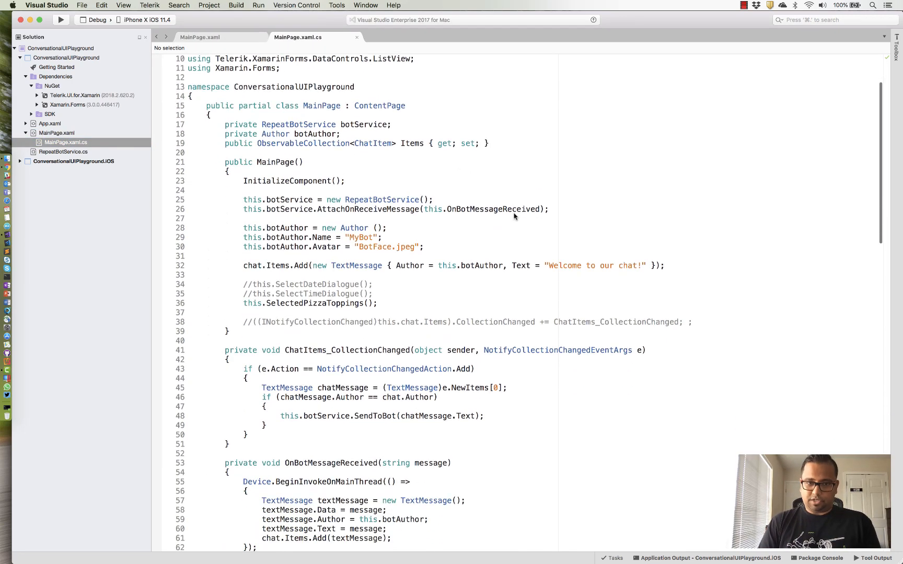
- Scroll MainPage.xaml.cs to SelectDateDialogue and highlight all uses of chat
scroll(down, 3)
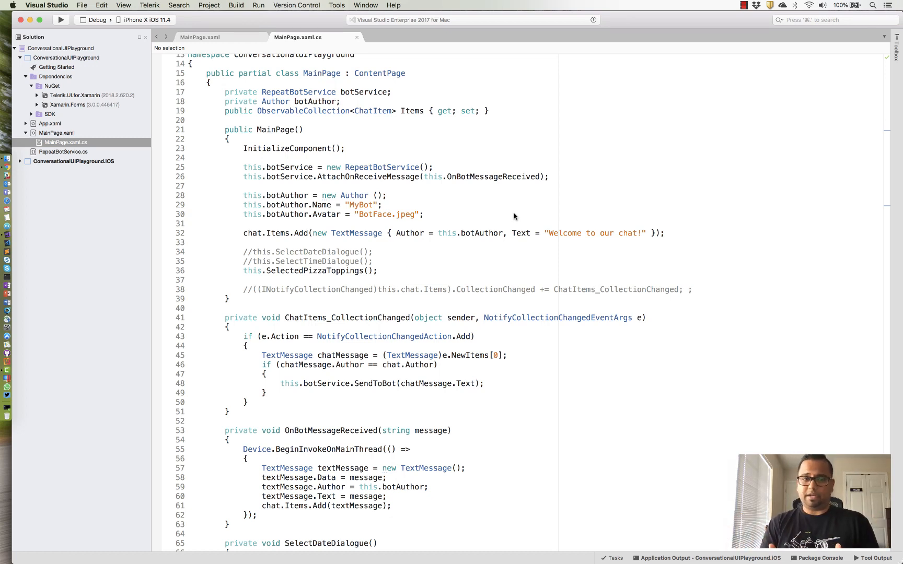
mouse_move(356, 216)
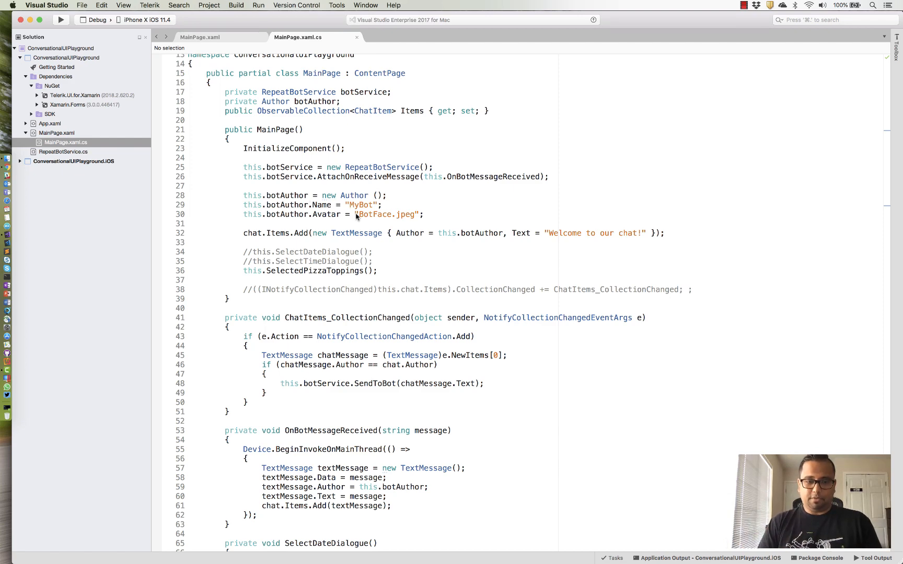
scroll(down, 3)
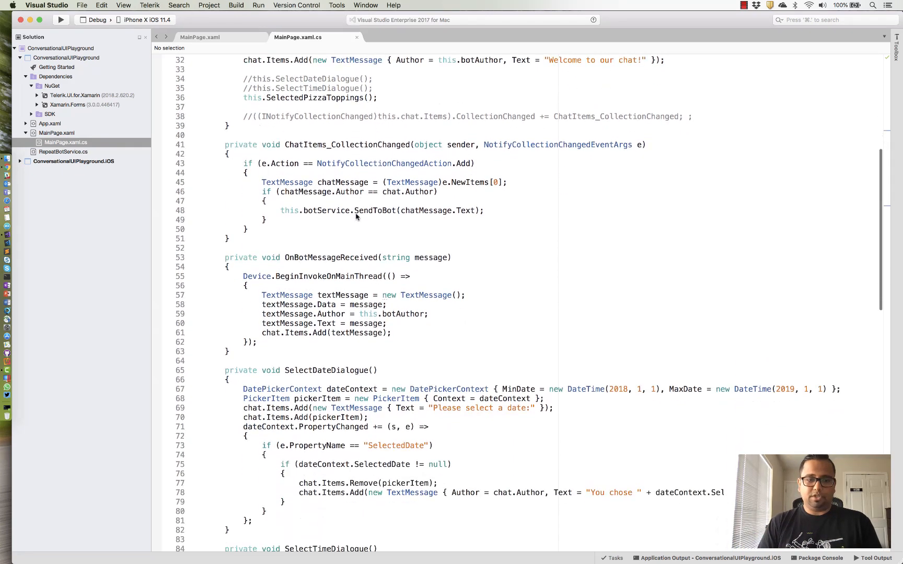
scroll(down, 3)
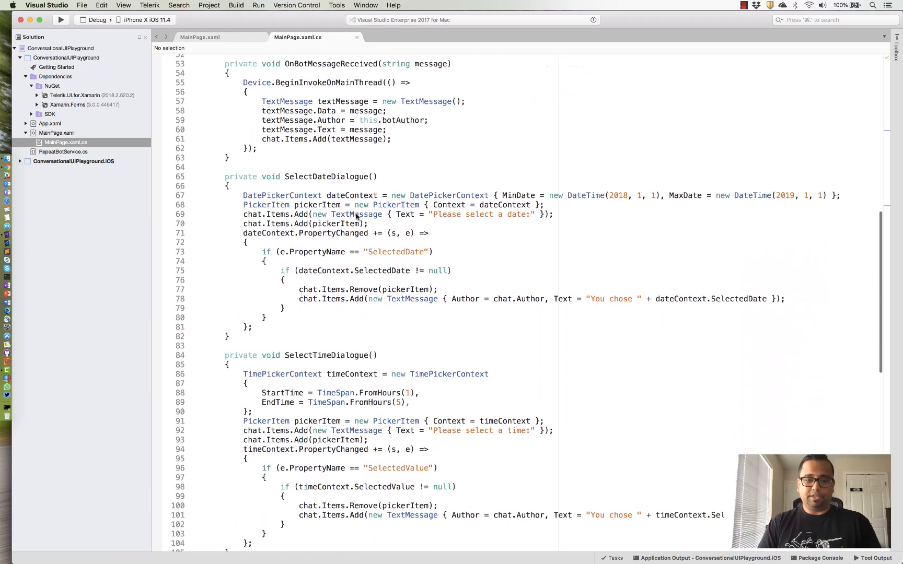
mouse_move(326, 198)
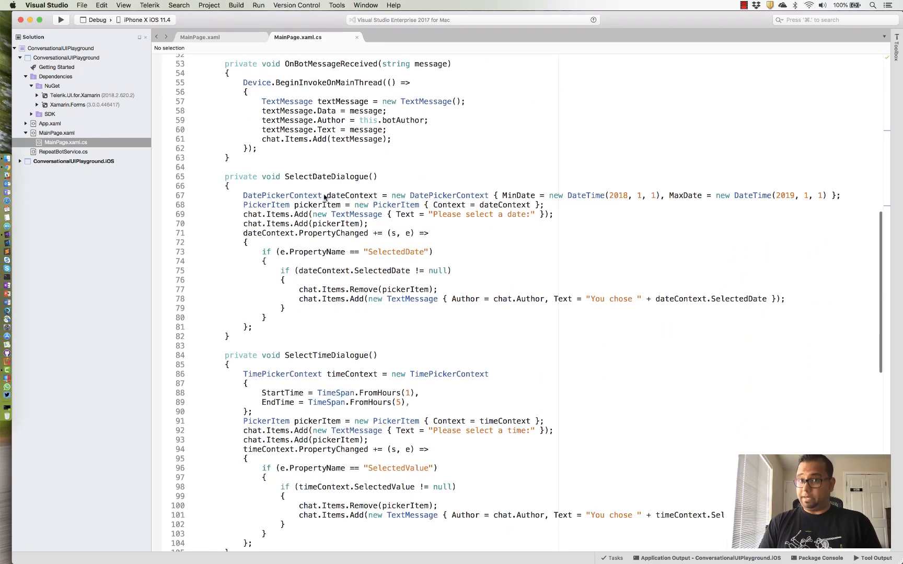
mouse_move(338, 224)
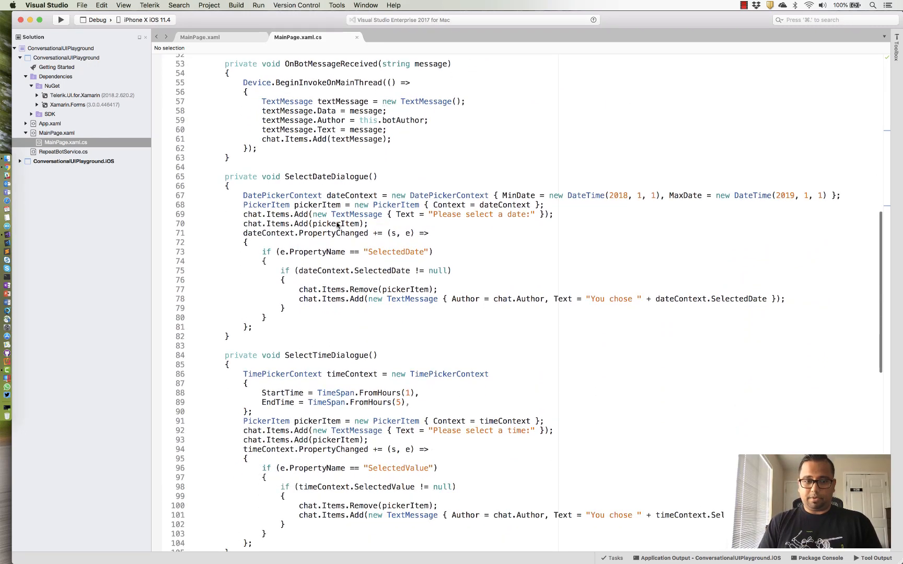
click(252, 224)
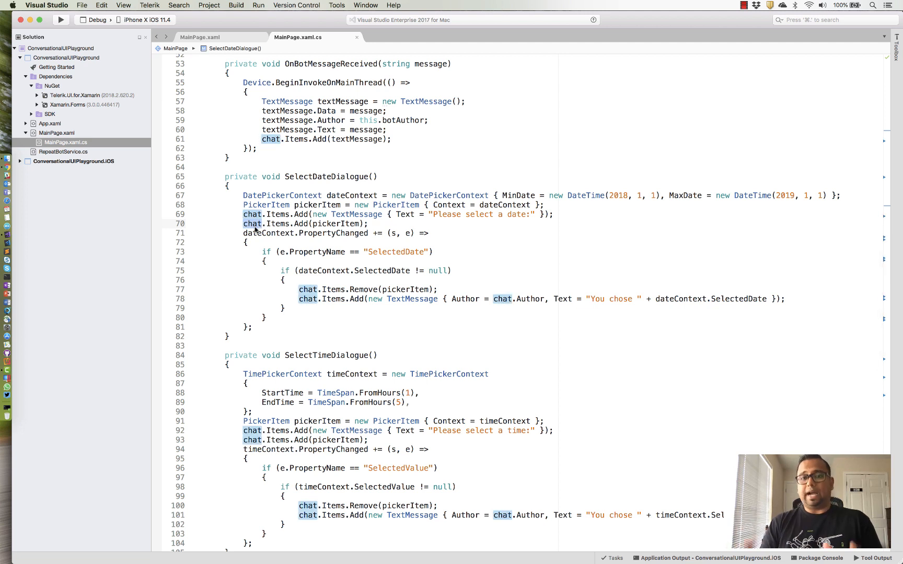
mouse_move(333, 271)
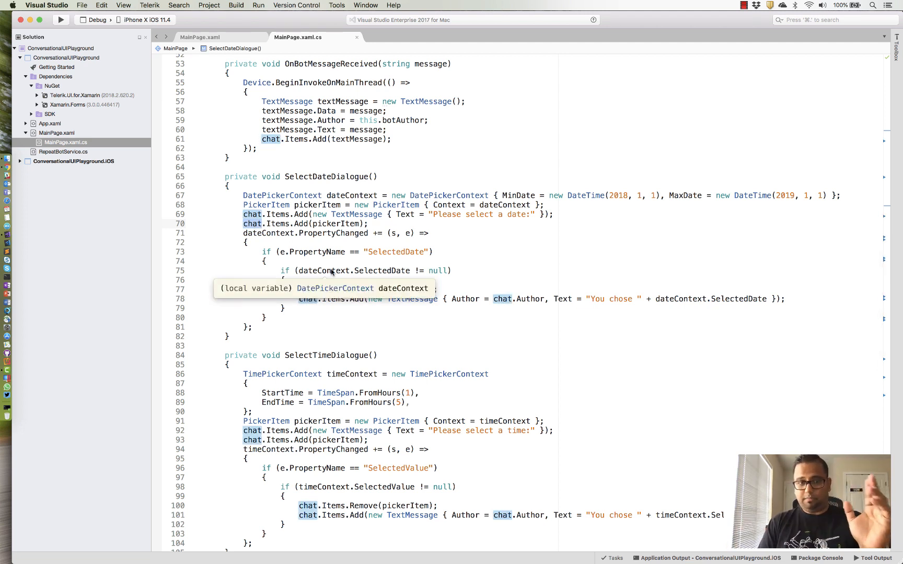
mouse_move(345, 242)
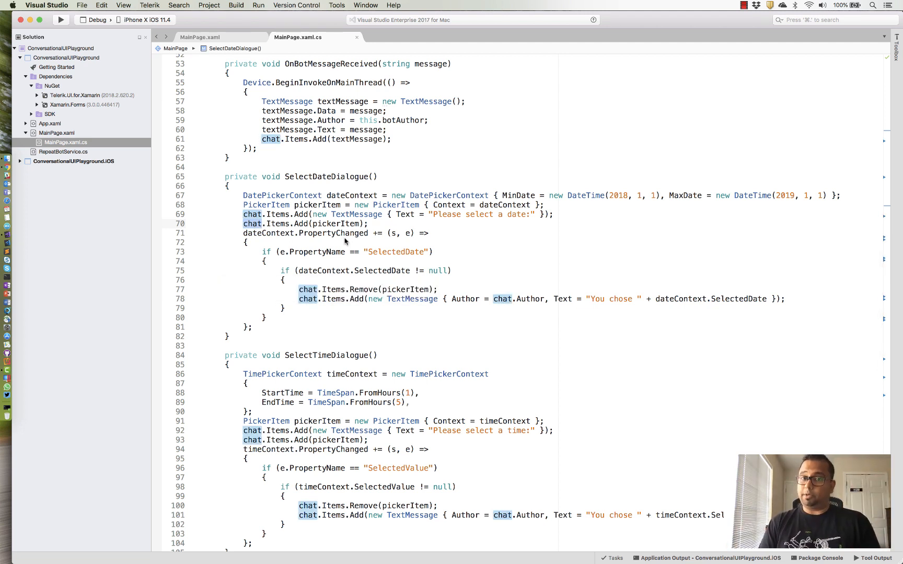
mouse_move(421, 319)
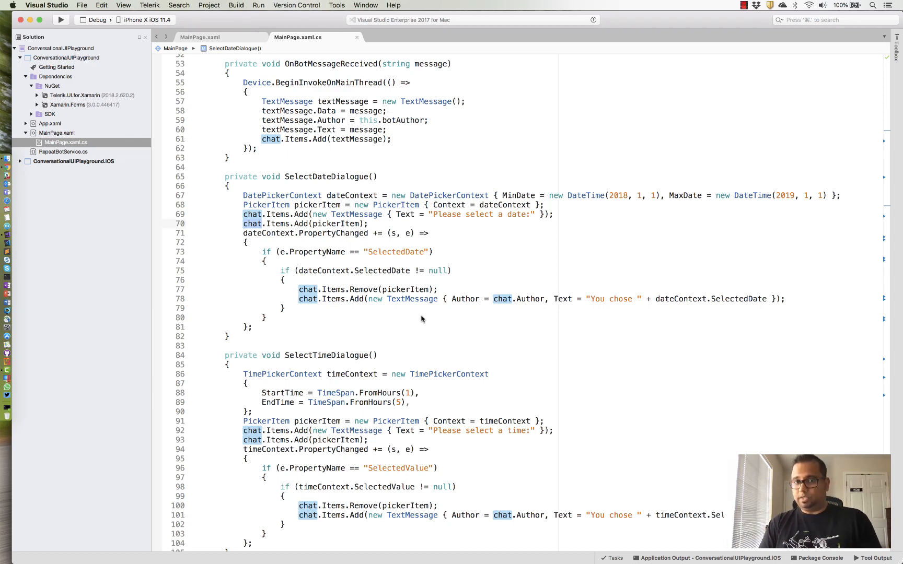
- Scroll the code-behind past SelectTimeDialogue down to the SelectedPizzaToppings method
scroll(down, 3)
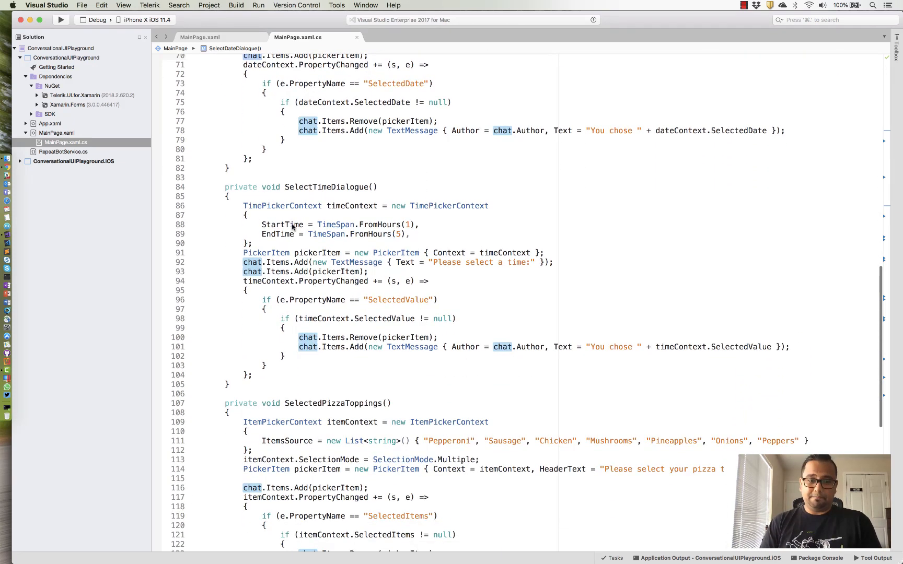
mouse_move(438, 214)
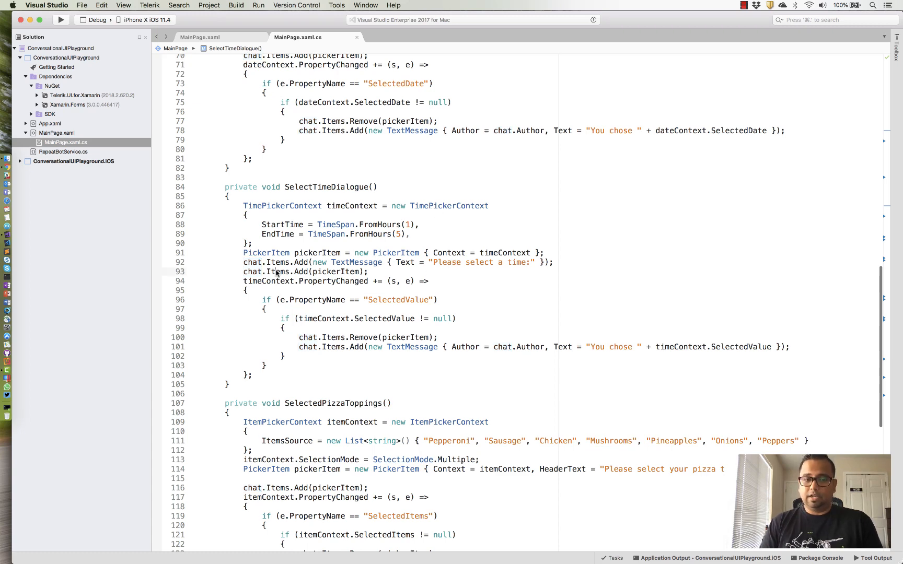
scroll(down, 3)
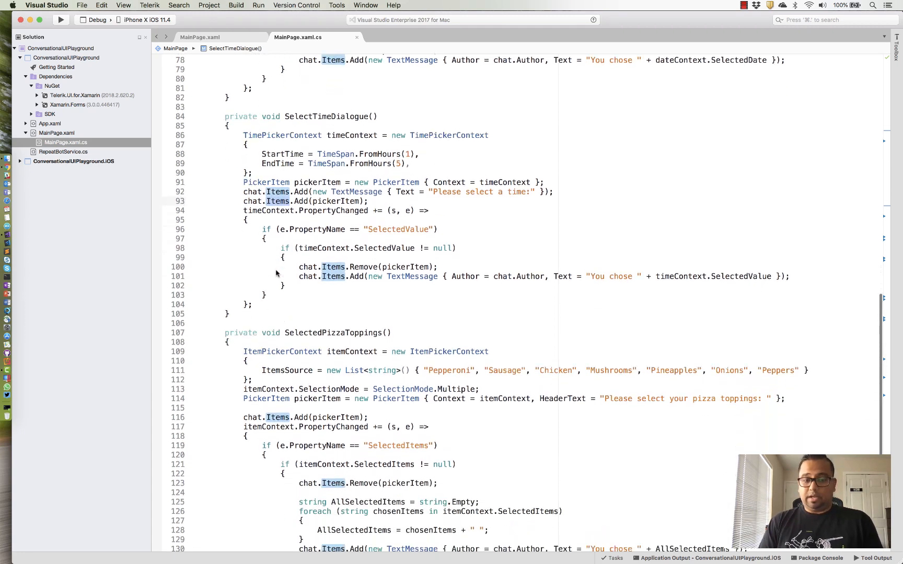
scroll(down, 3)
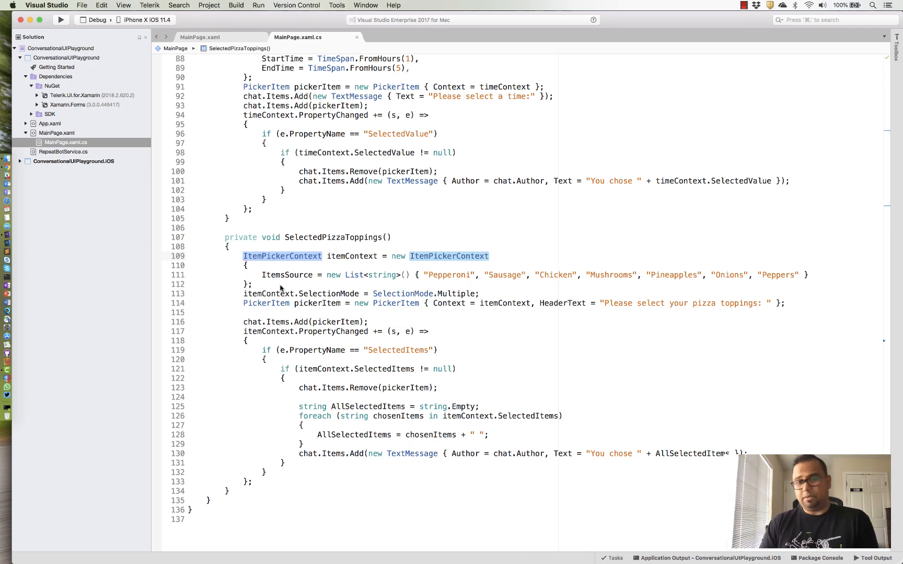
mouse_move(321, 300)
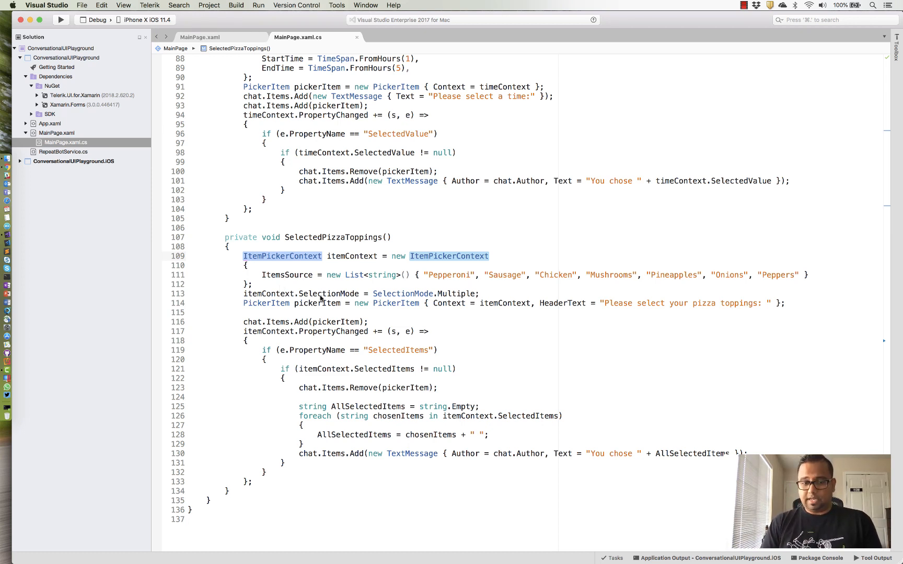
mouse_move(602, 291)
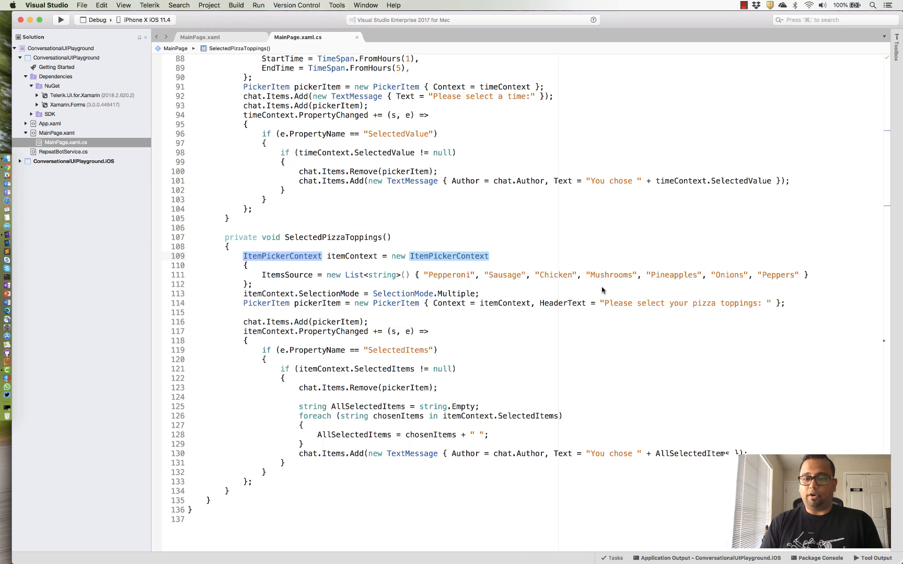
mouse_move(618, 291)
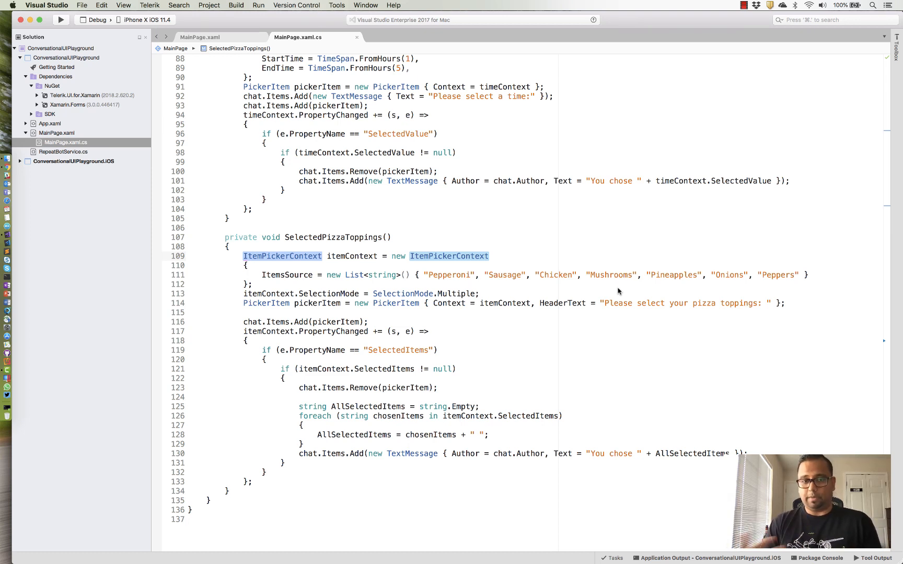
mouse_move(506, 299)
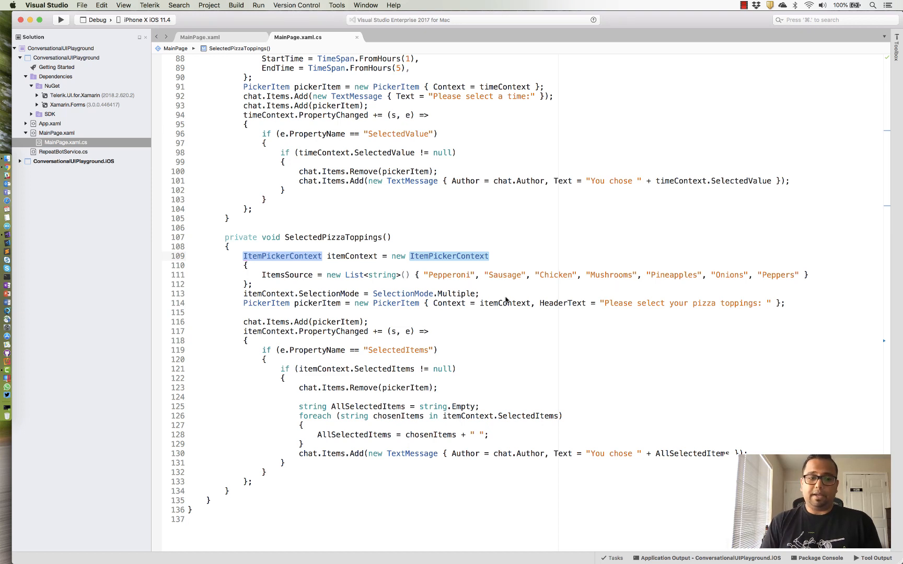
- Highlight every Items reference in SelectedPizzaToppings, starting from line 116
double_click(278, 321)
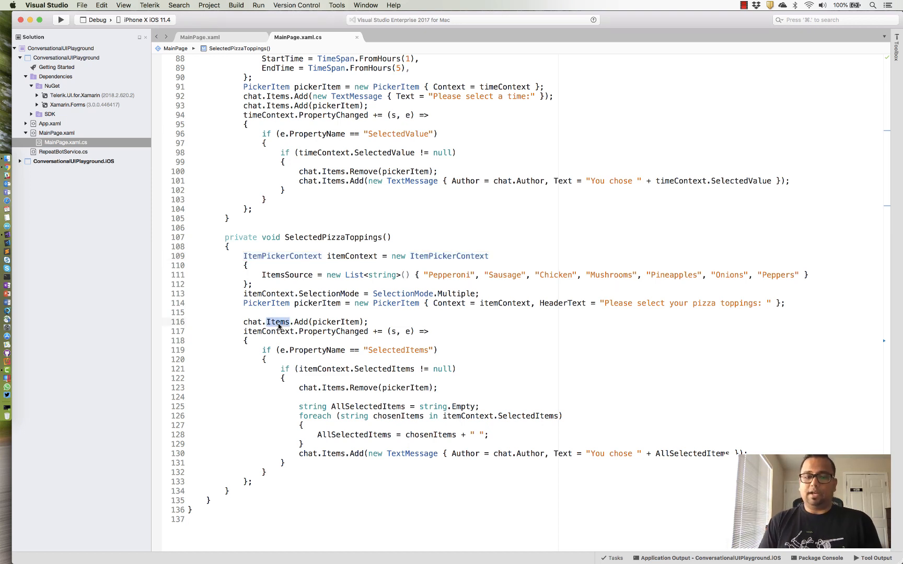
double_click(278, 322)
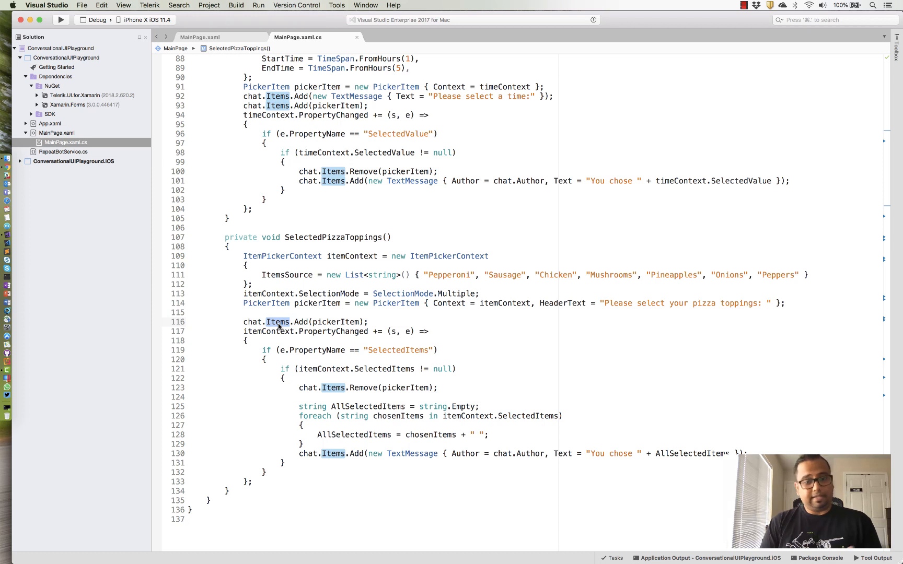